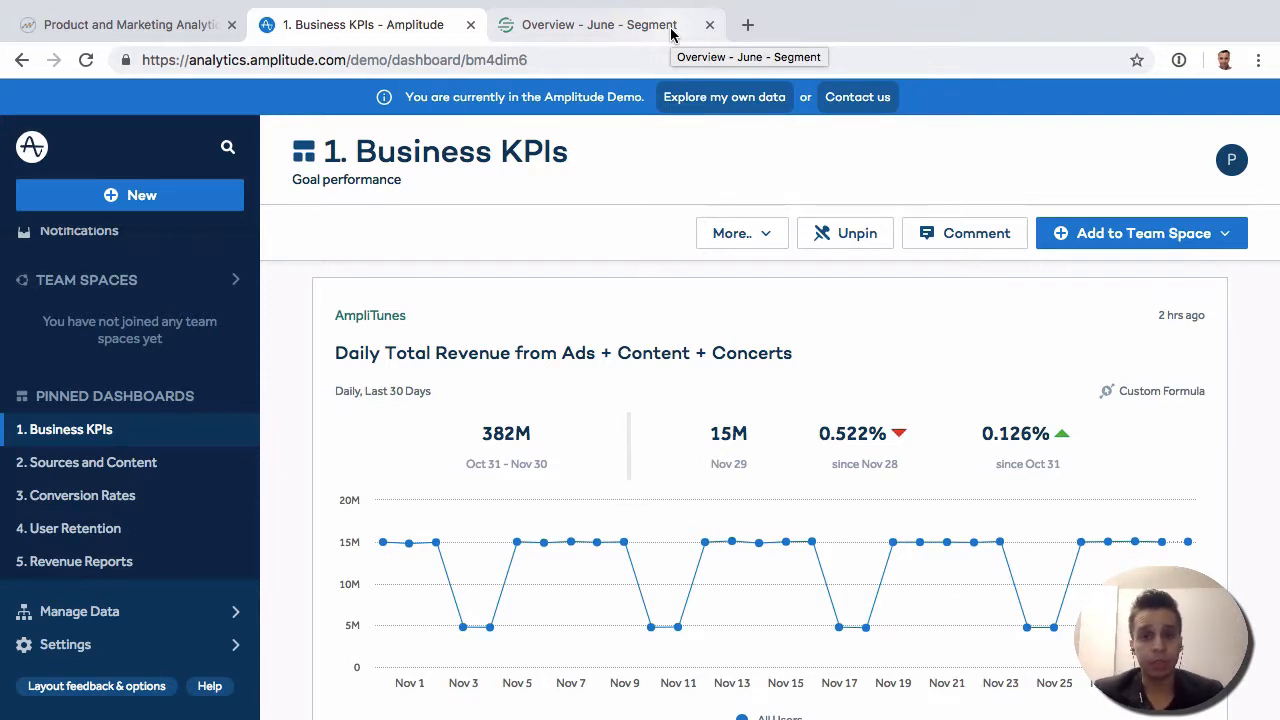
mouse_move(600, 24)
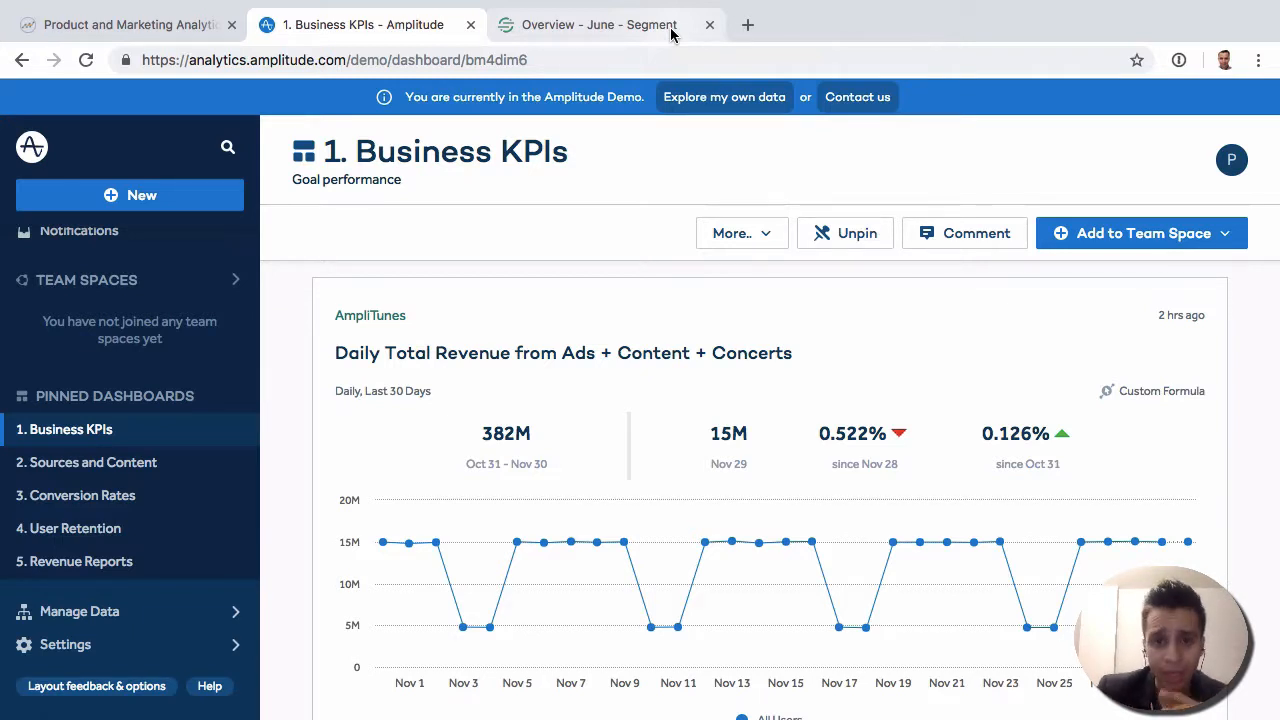
Switch to the 'Overview - June - Segment' browser tab showing the JavaScript source's destinations
left_click(598, 24)
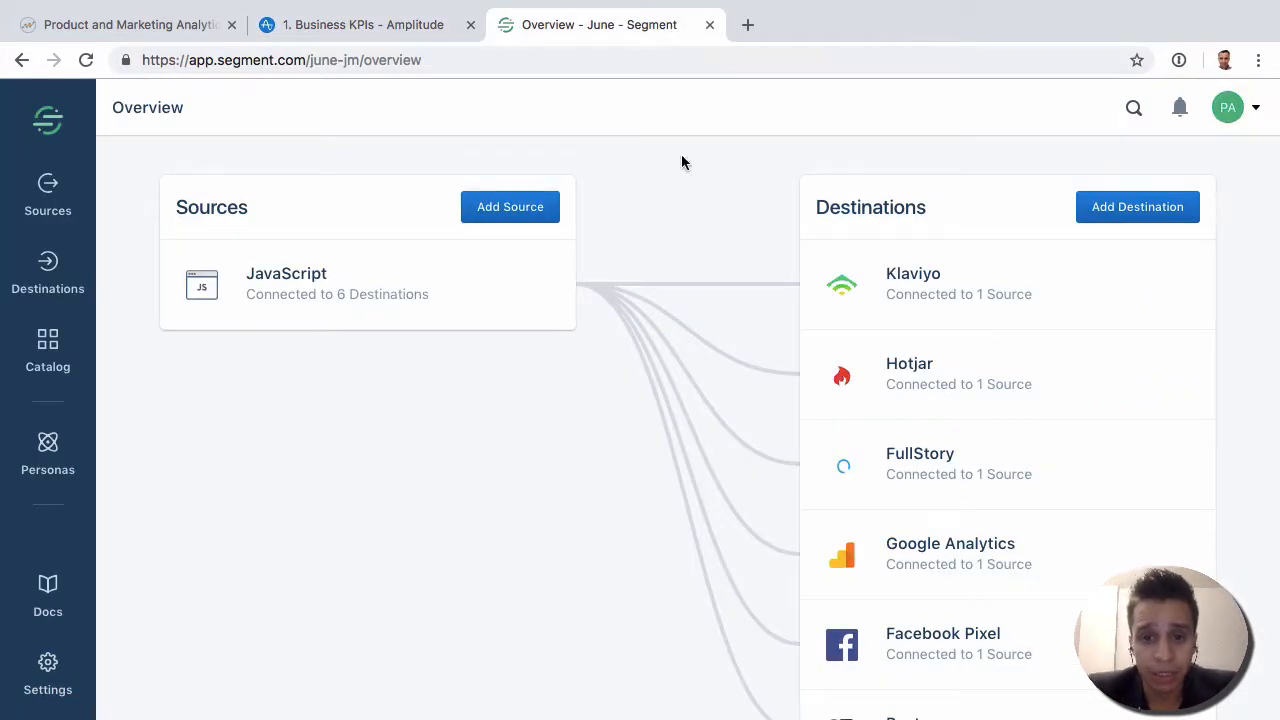
mouse_move(658, 239)
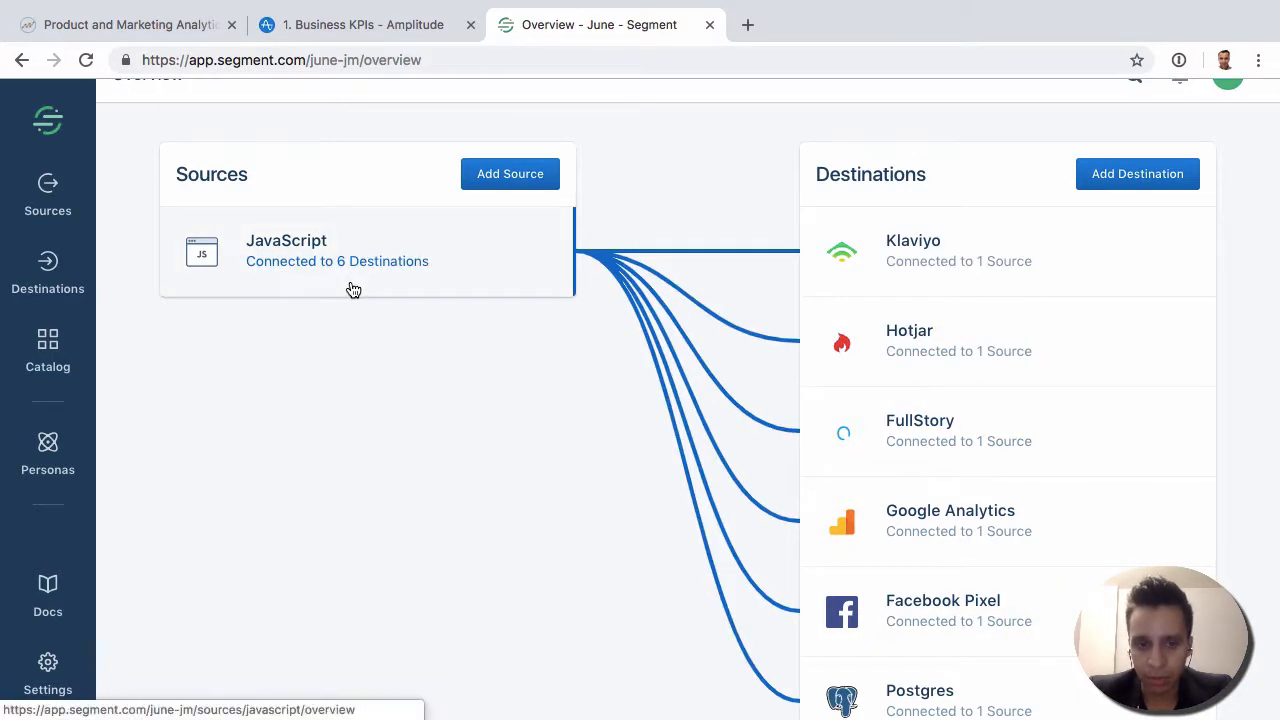
mouse_move(341, 311)
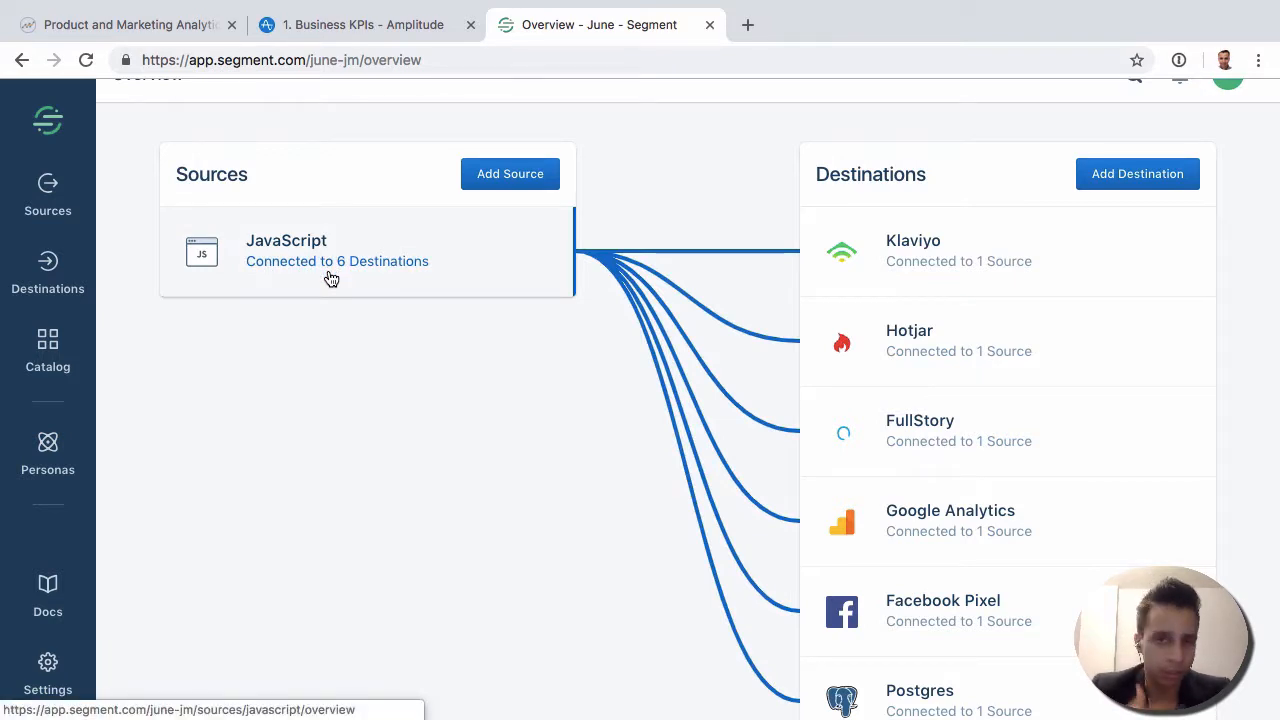
mouse_move(551, 292)
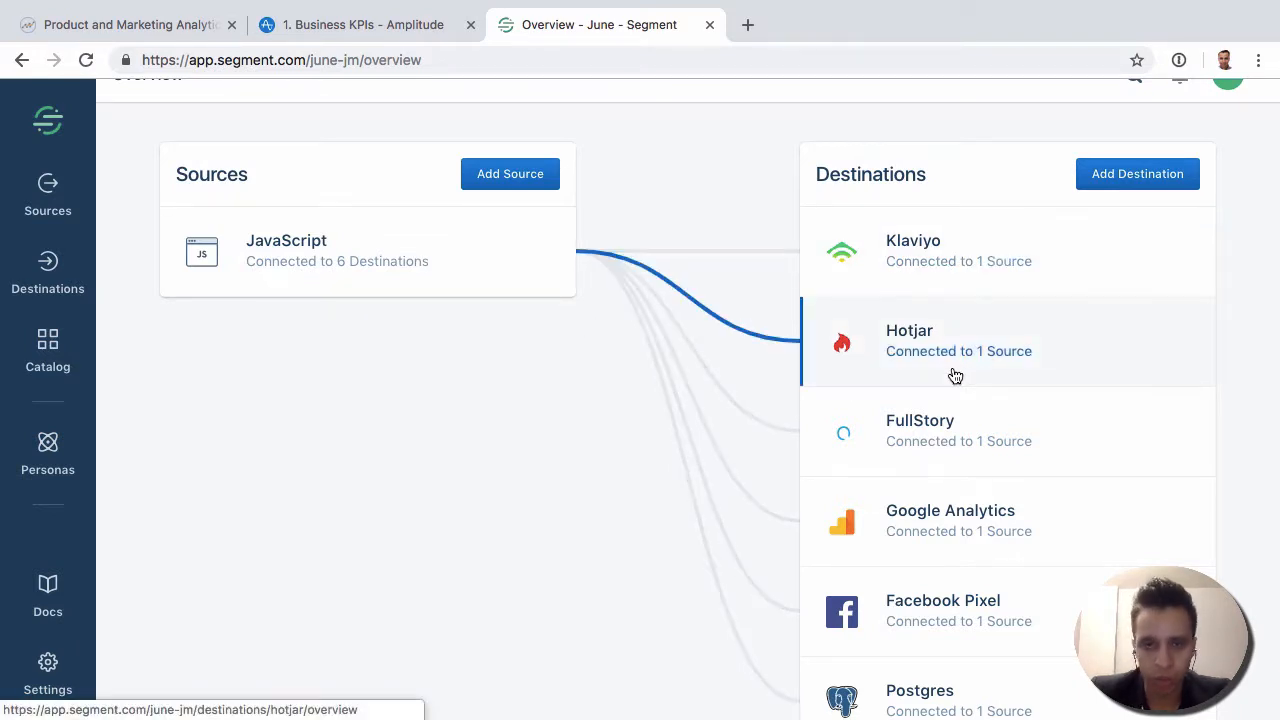
mouse_move(605, 227)
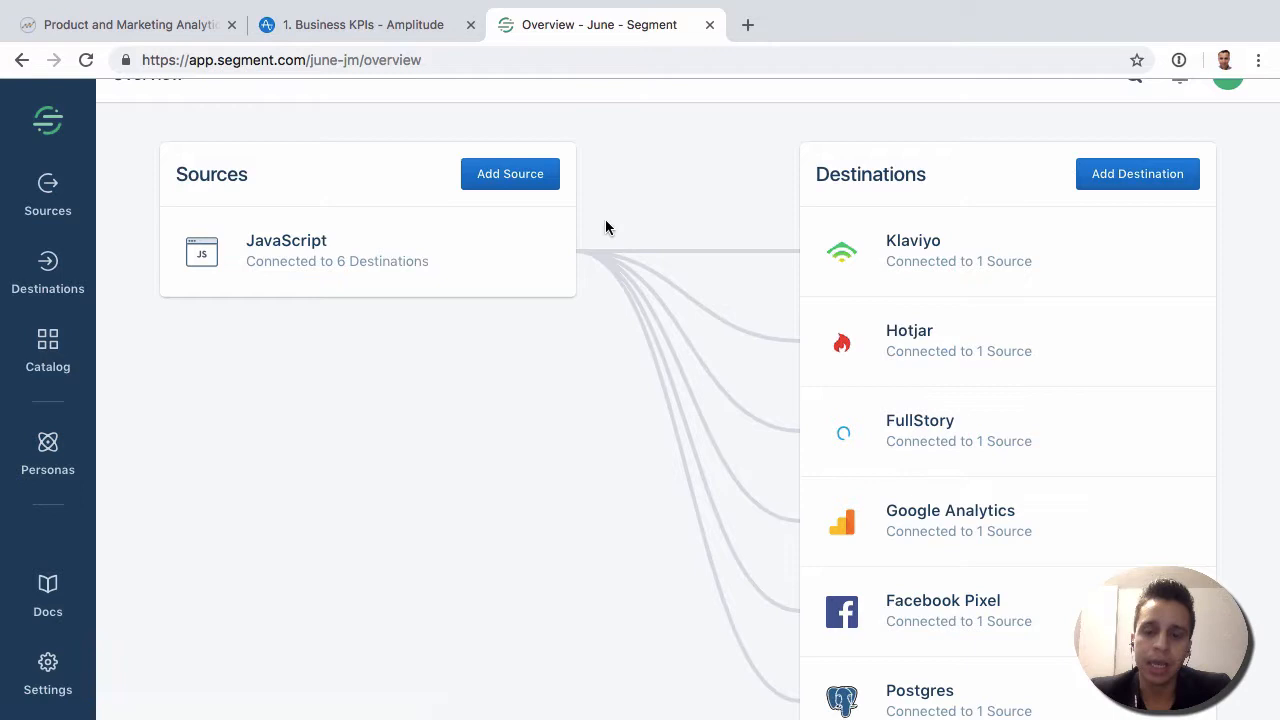
mouse_move(690, 240)
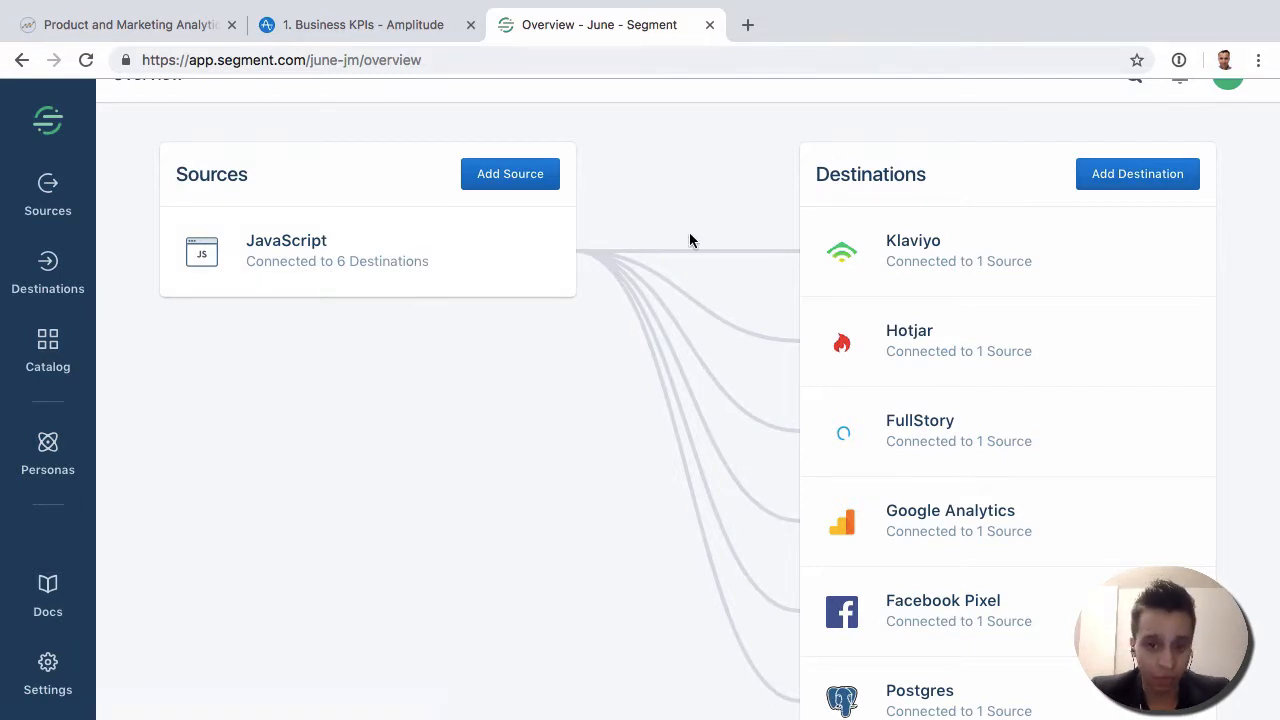
mouse_move(688, 218)
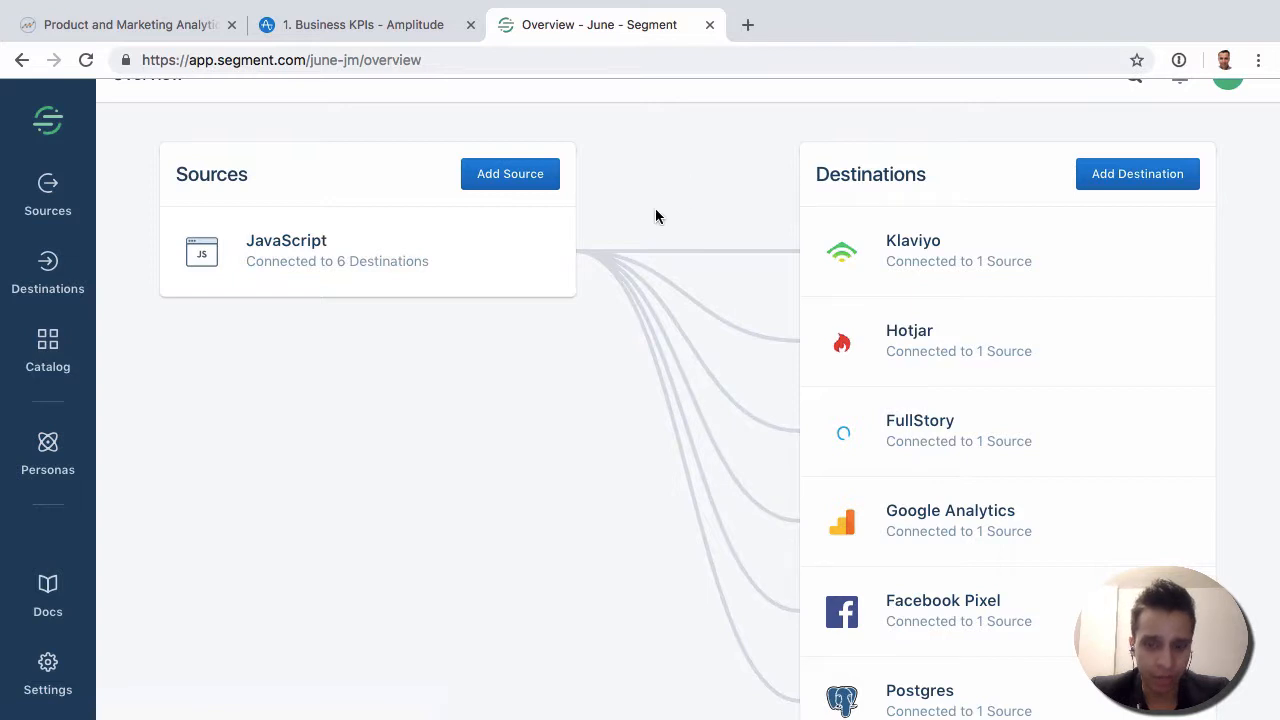
mouse_move(889, 390)
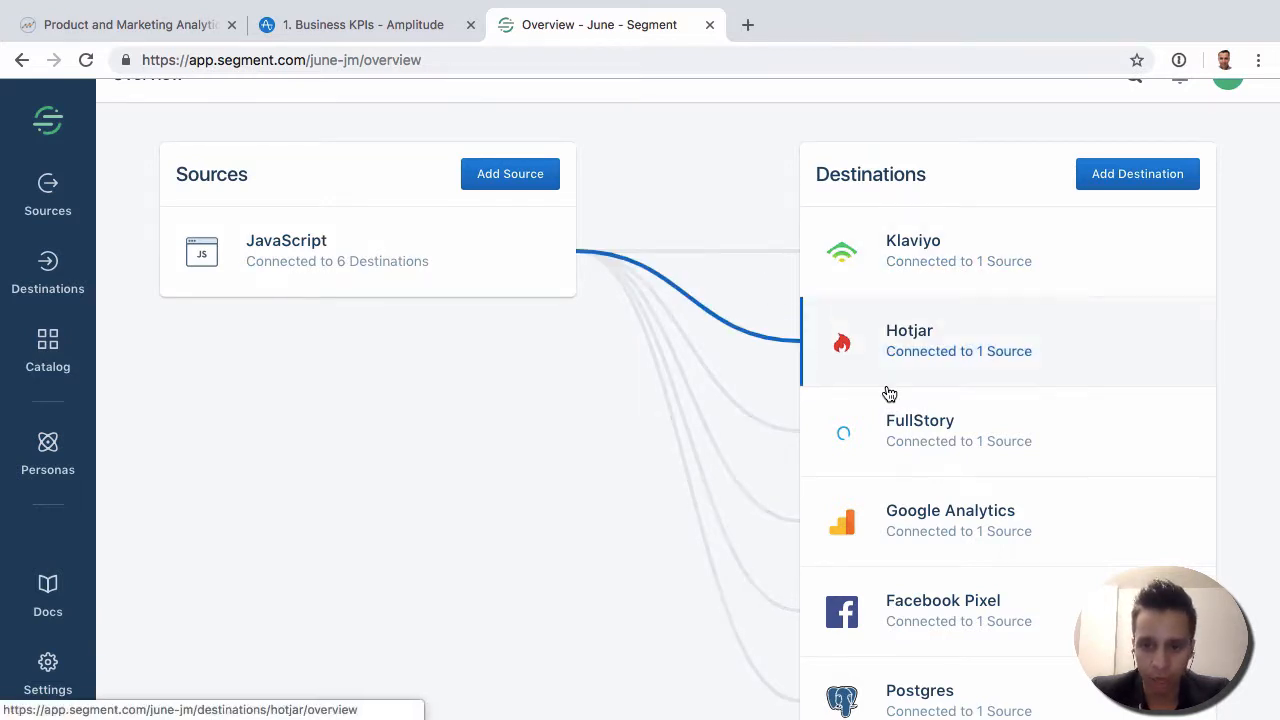
mouse_move(922, 646)
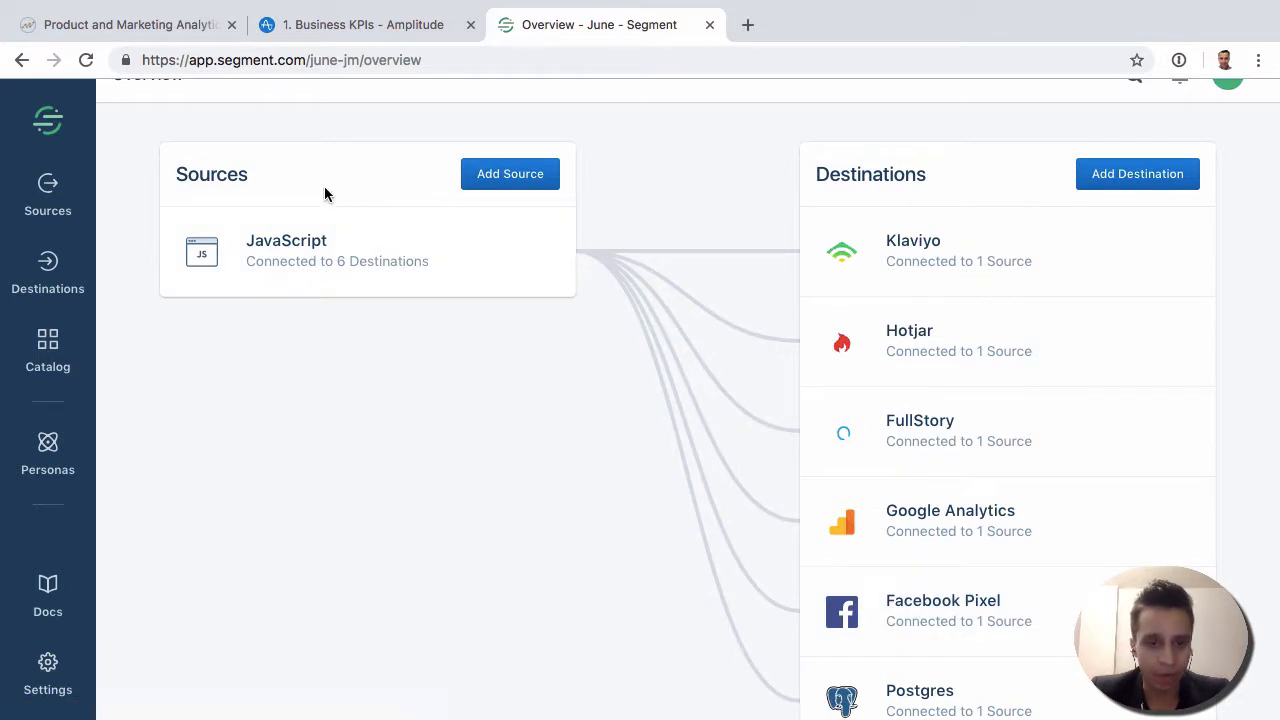
mouse_move(733, 206)
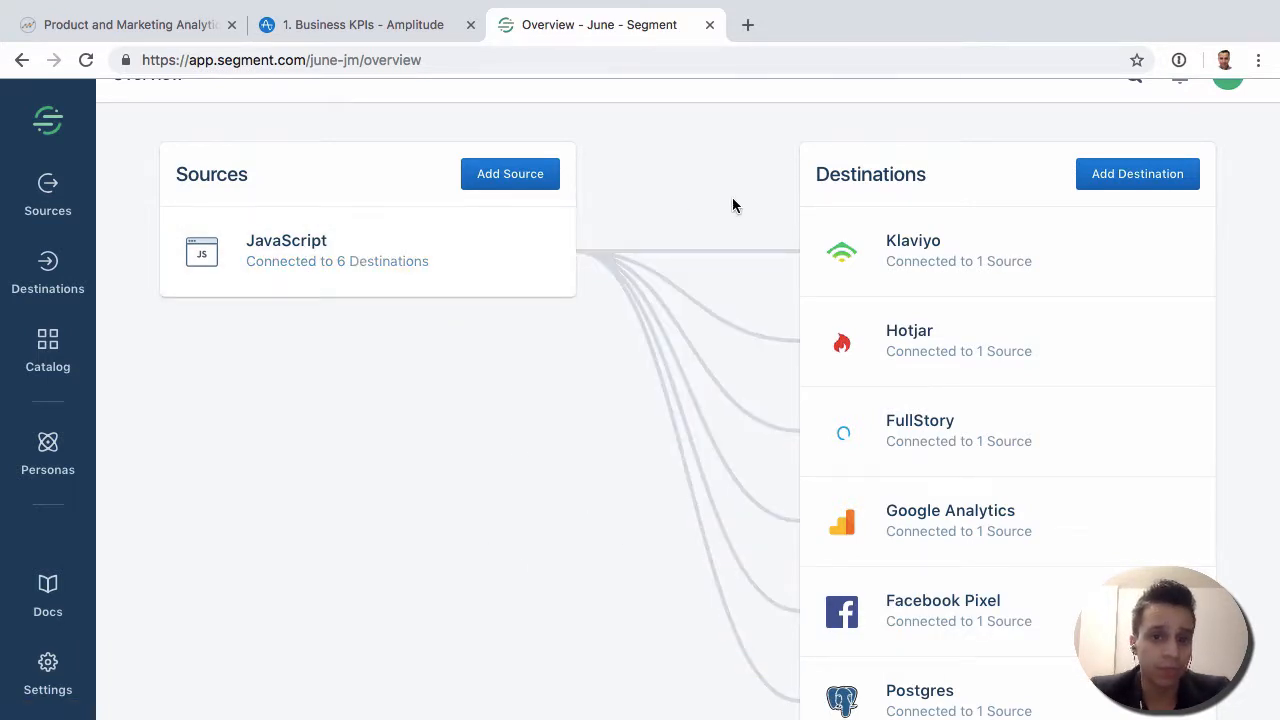
Open the JavaScript source's details and its Debugger tab to watch live events
left_click(286, 250)
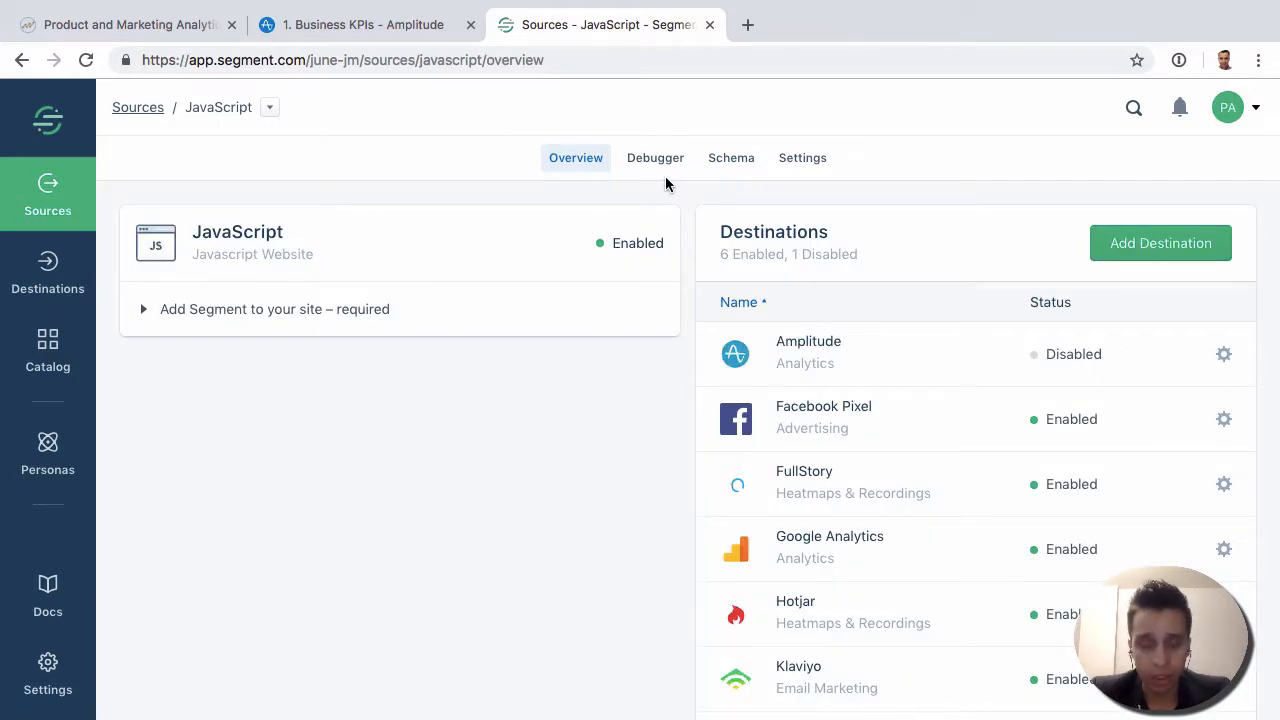
left_click(655, 157)
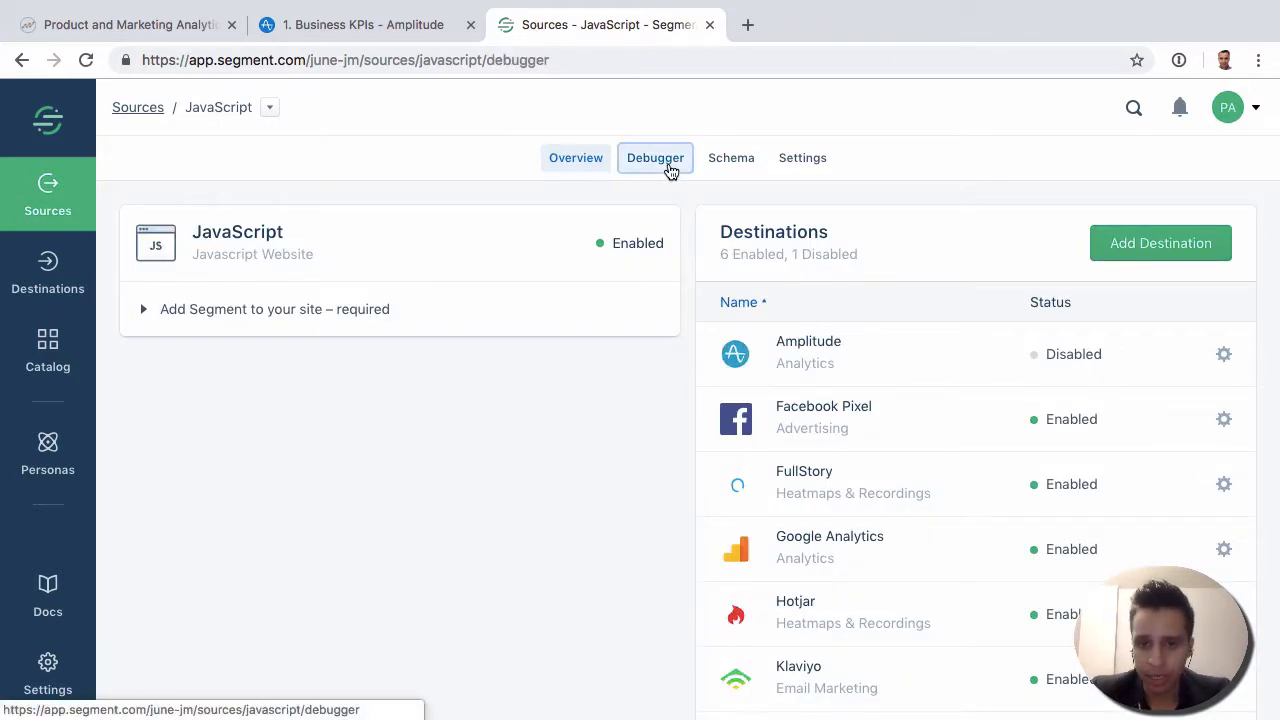
left_click(655, 157)
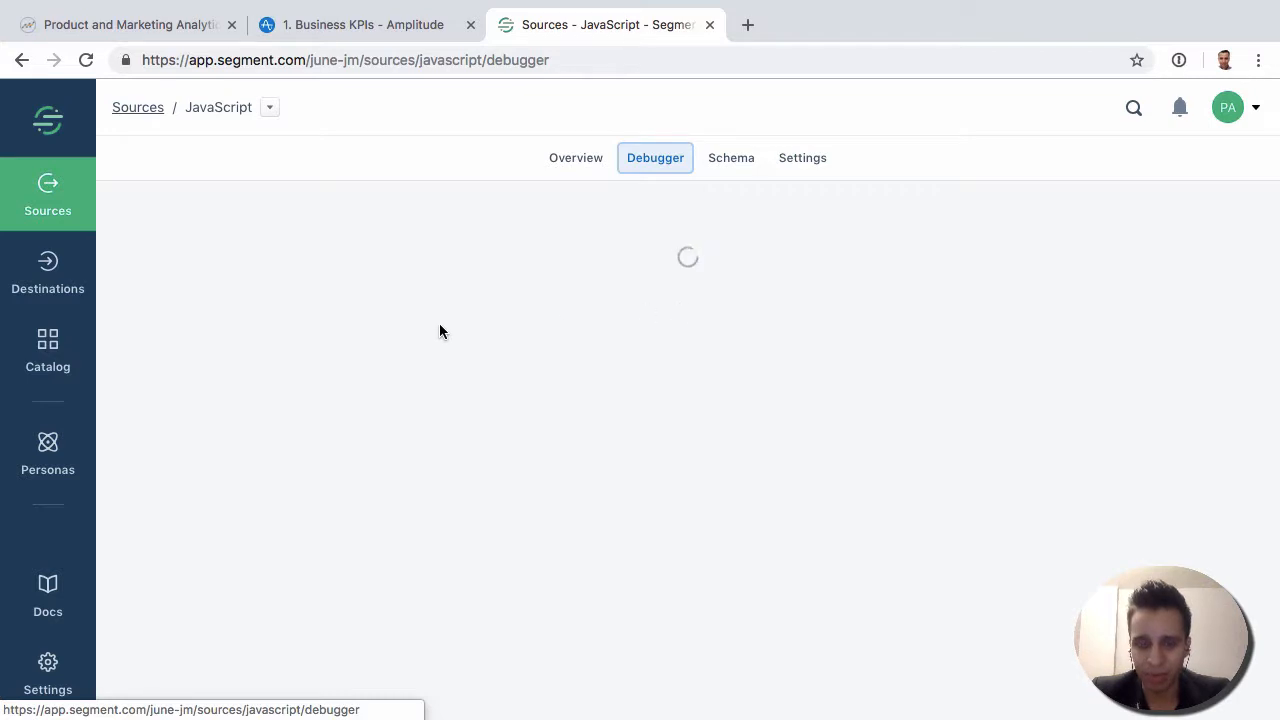
mouse_move(420, 339)
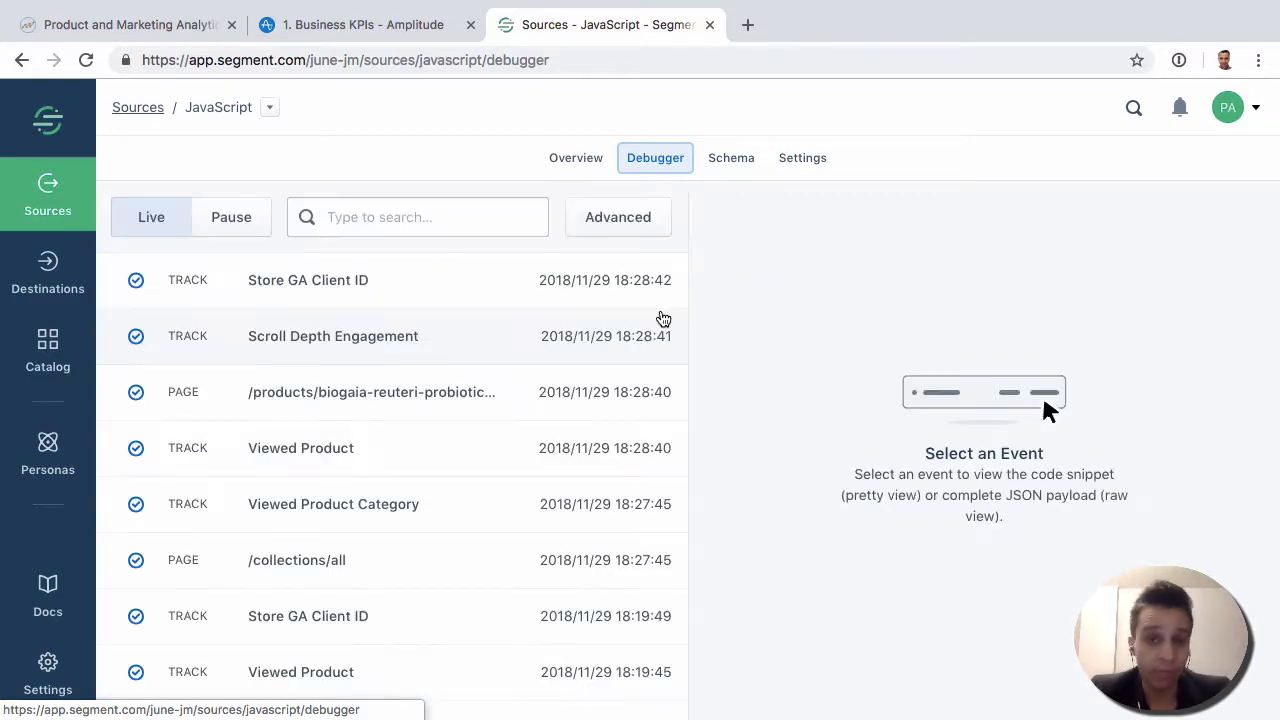
mouse_move(358, 355)
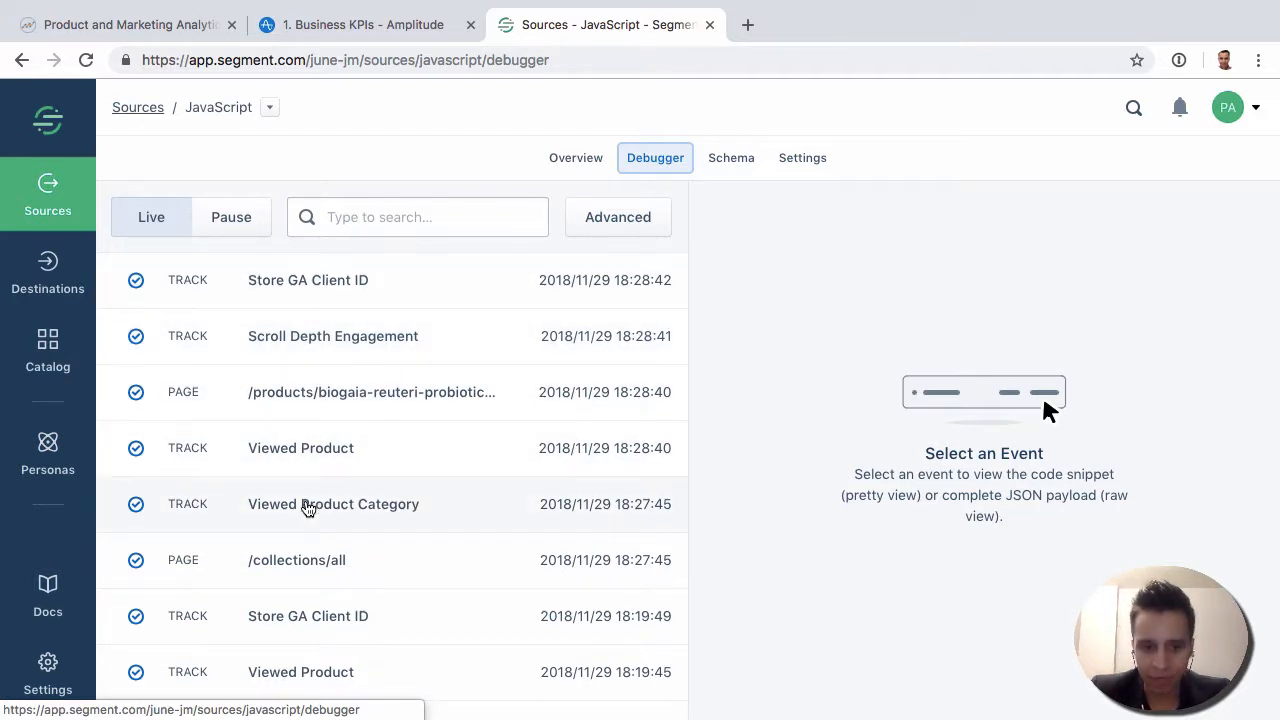
mouse_move(405, 568)
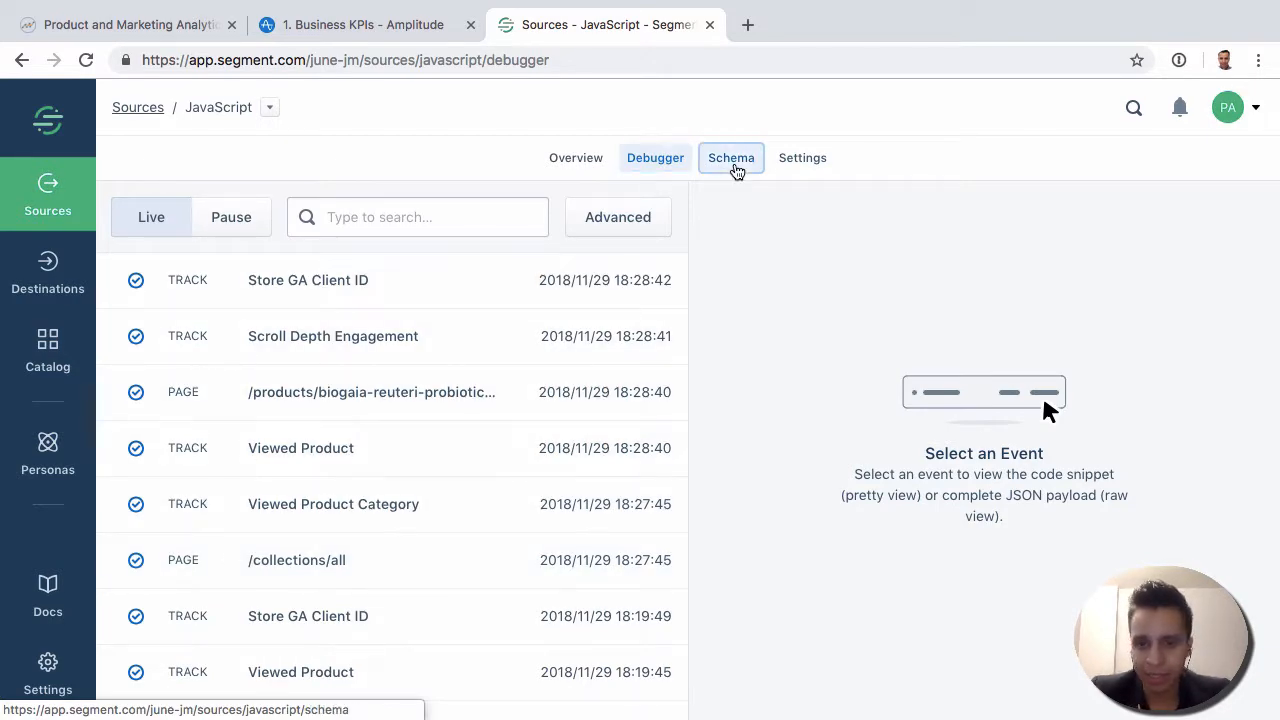
View the JavaScript source's event schema, then return to the List of Sources
left_click(730, 157)
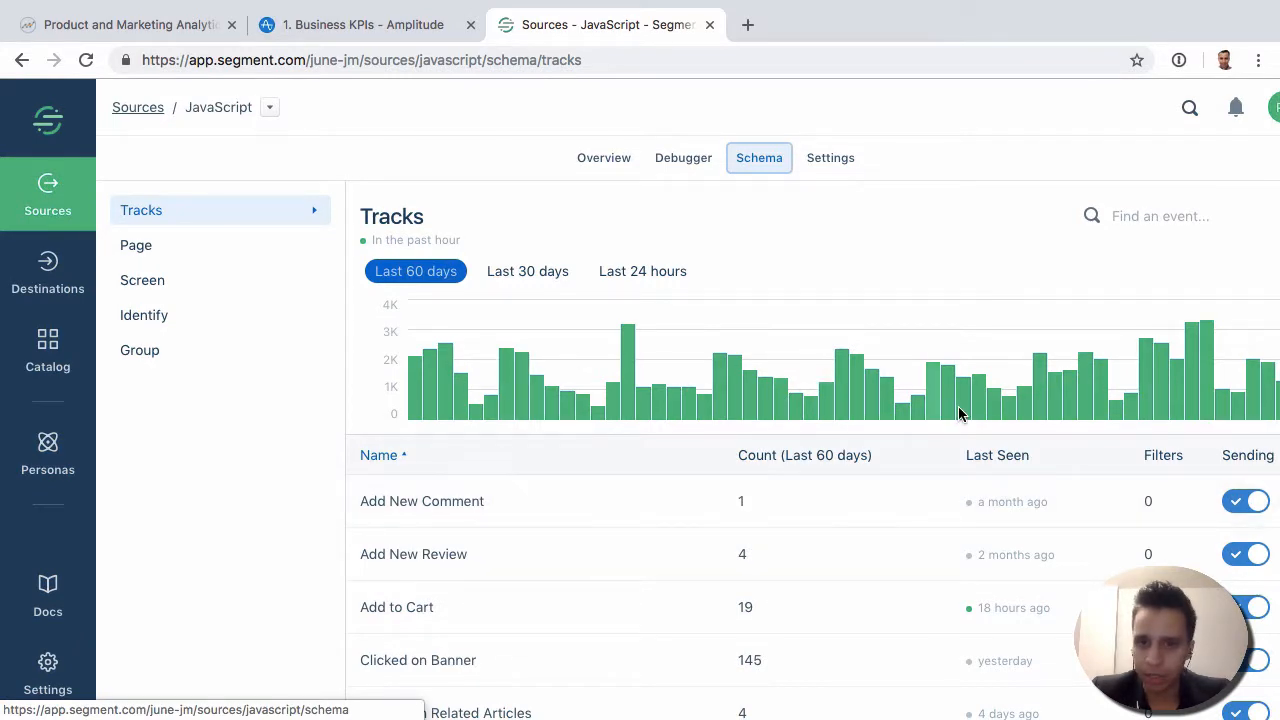
mouse_move(378, 7)
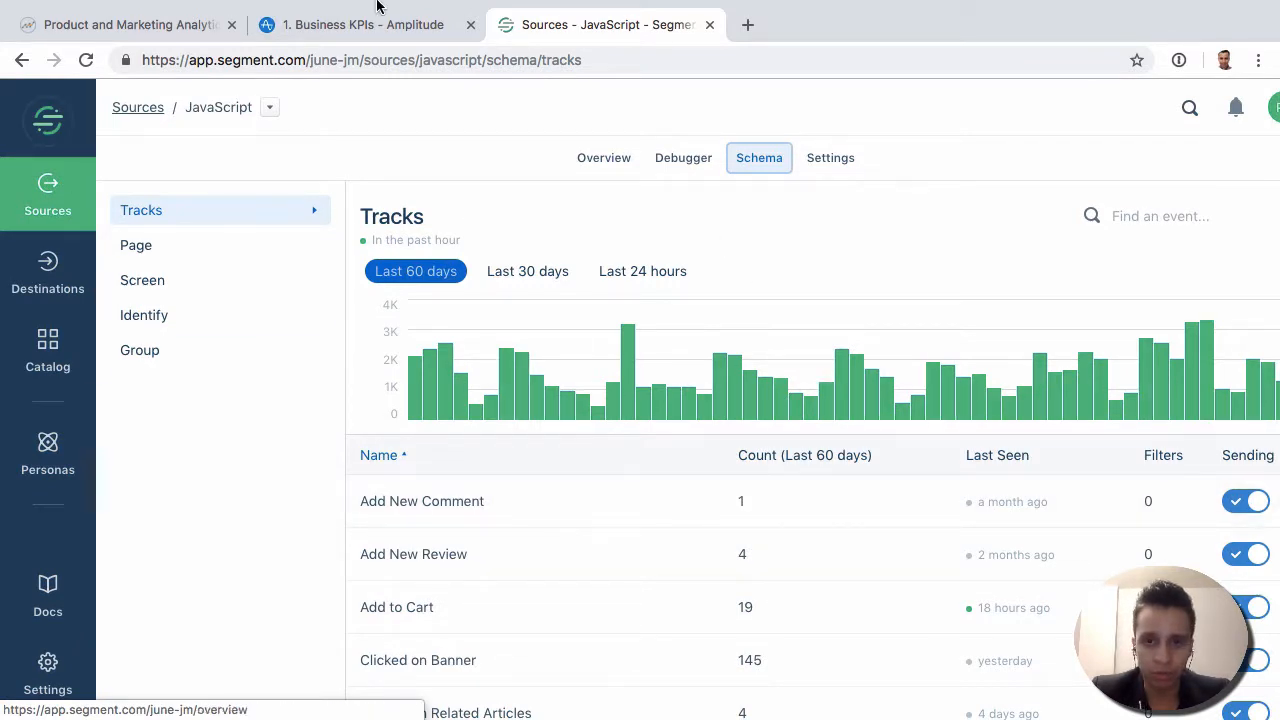
mouse_move(505, 135)
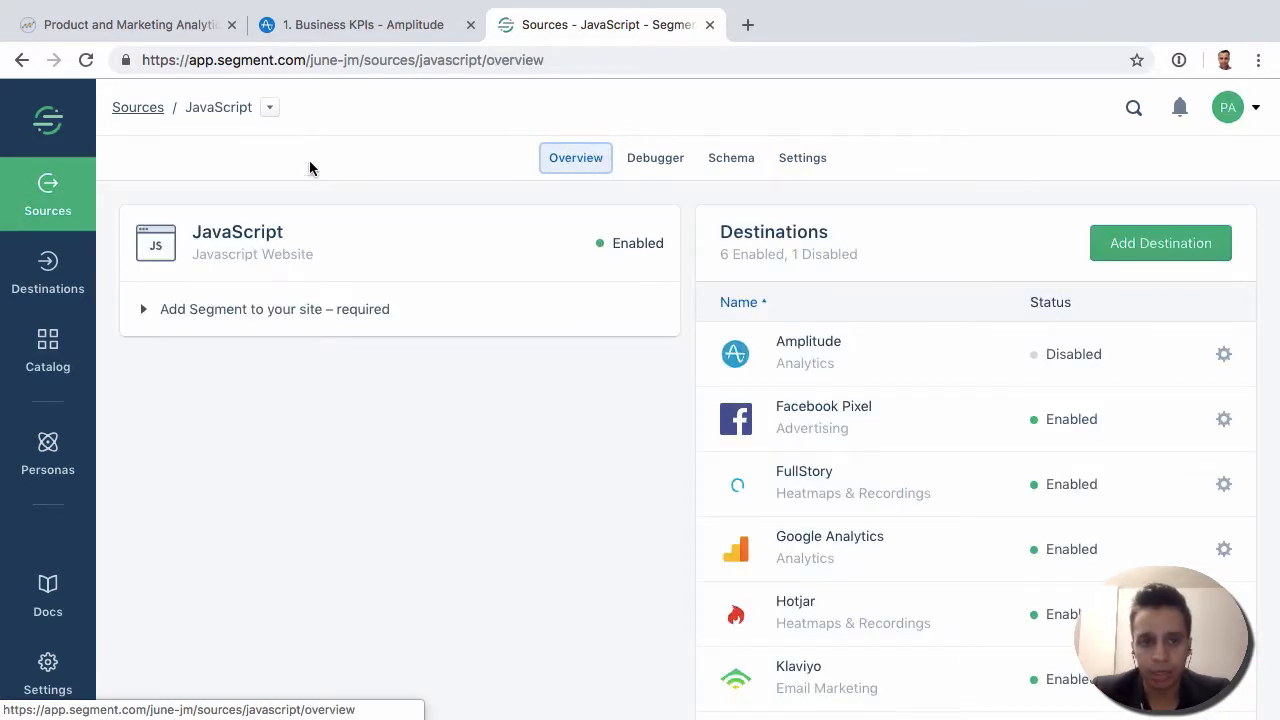
mouse_move(137, 107)
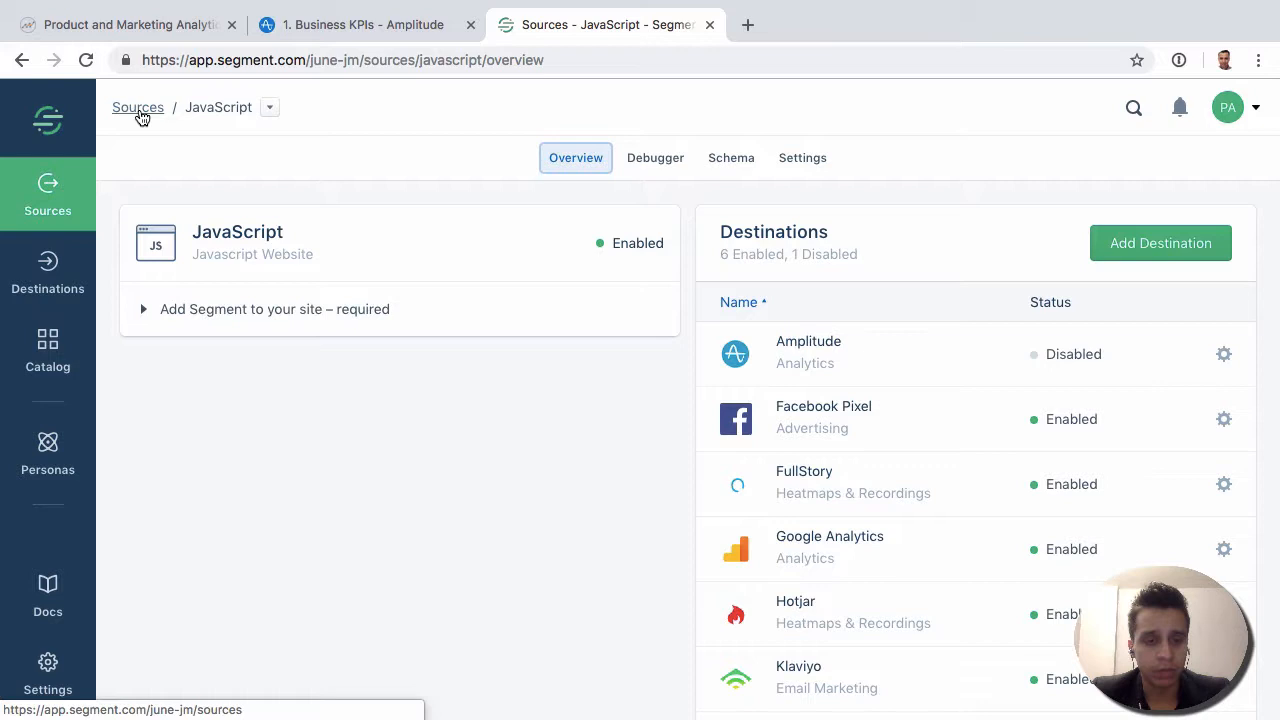
left_click(137, 107)
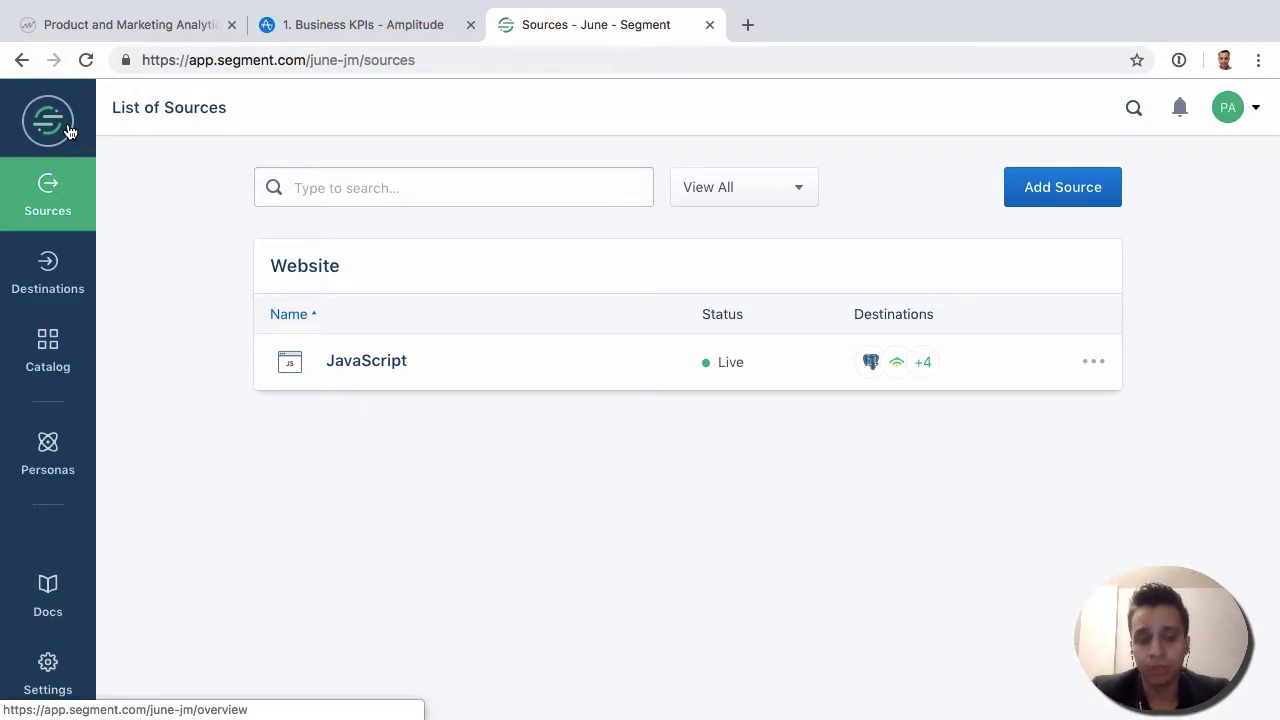
Return to the workspace Overview via the Segment logo in the sidebar
left_click(48, 120)
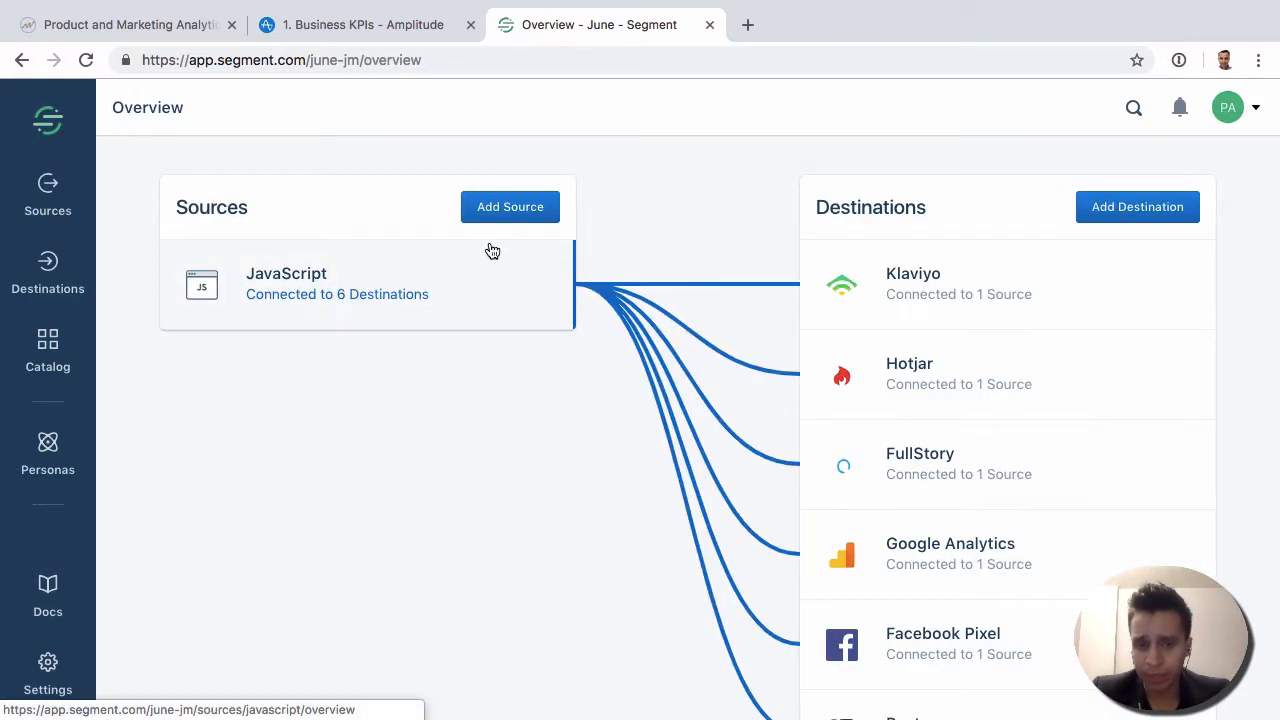
mouse_move(615, 298)
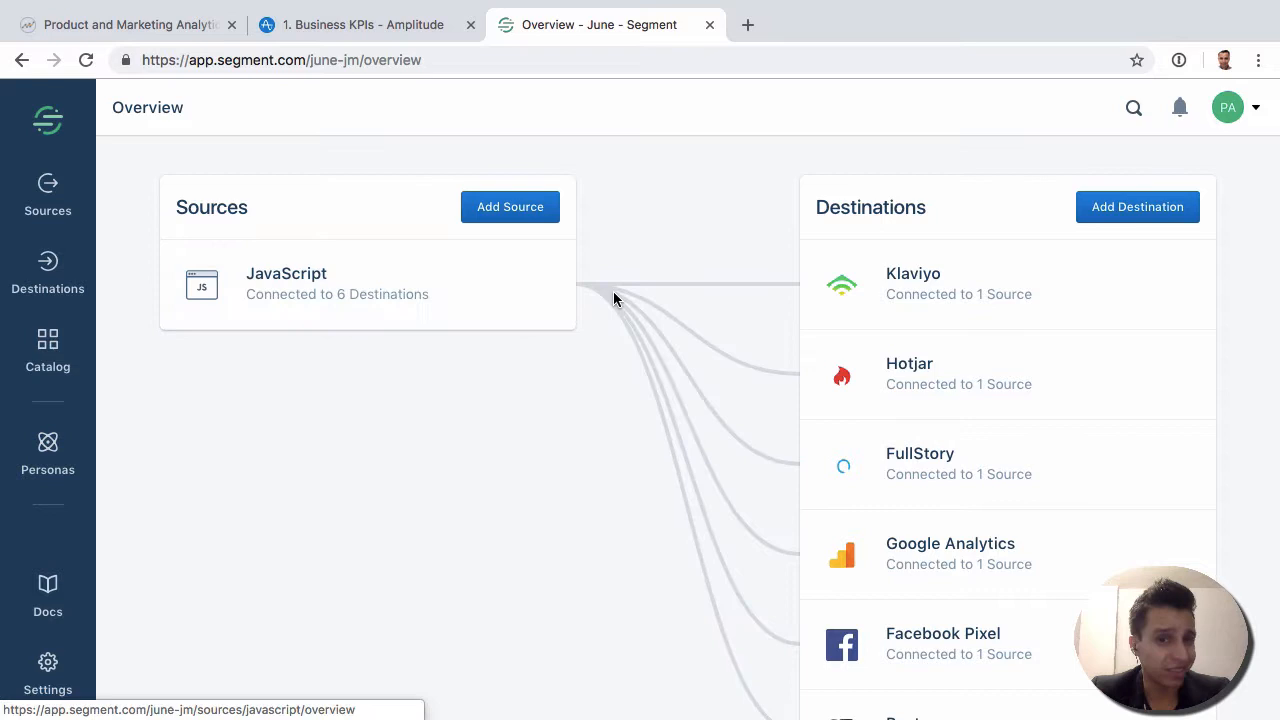
mouse_move(365, 294)
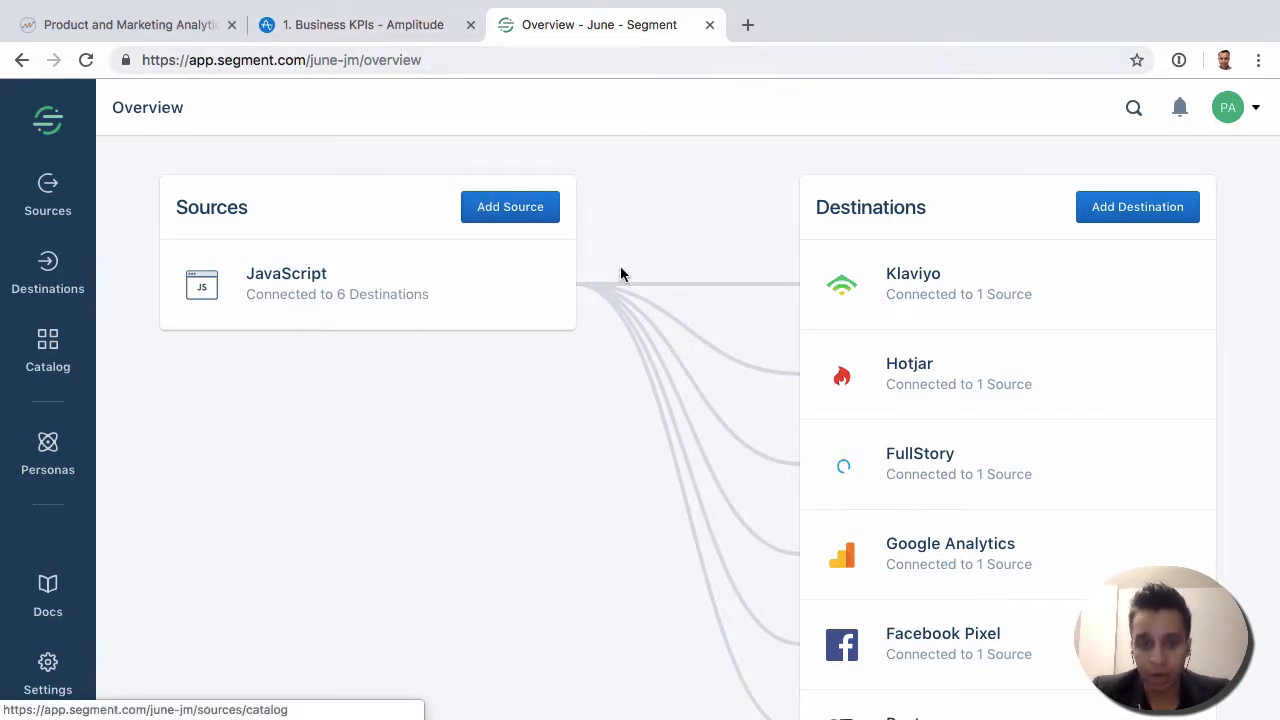
mouse_move(705, 395)
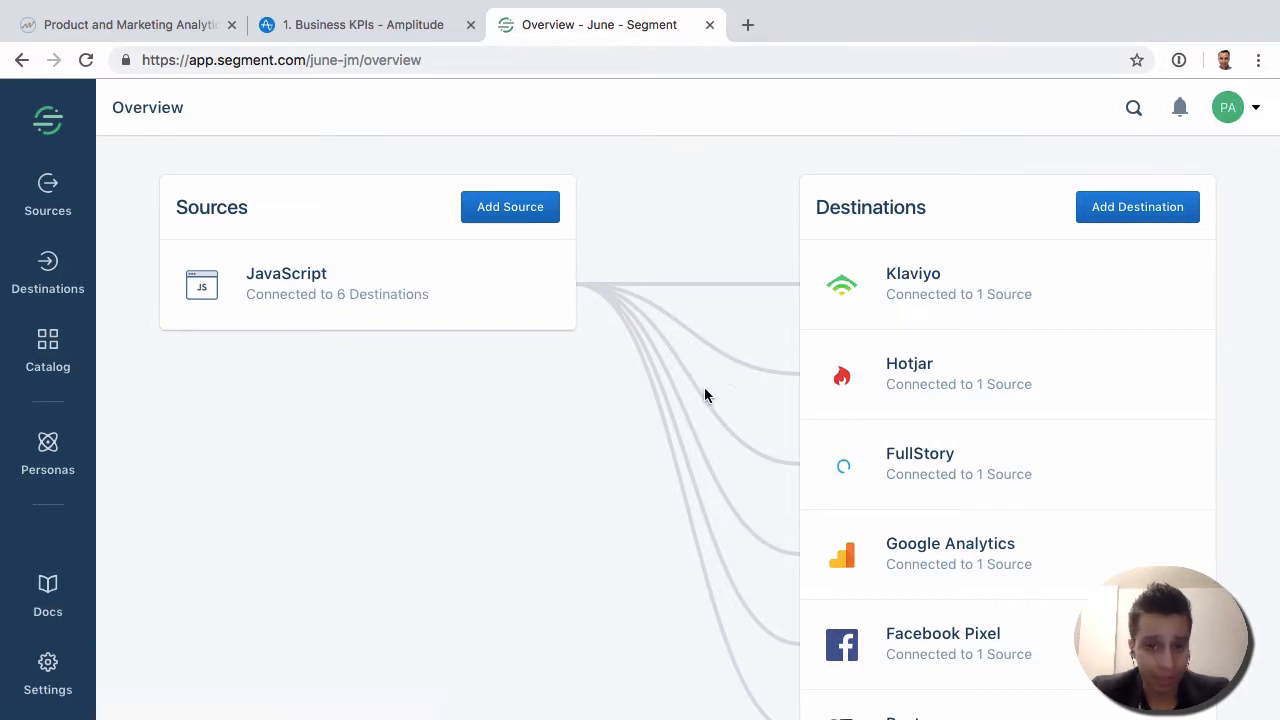
mouse_move(660, 137)
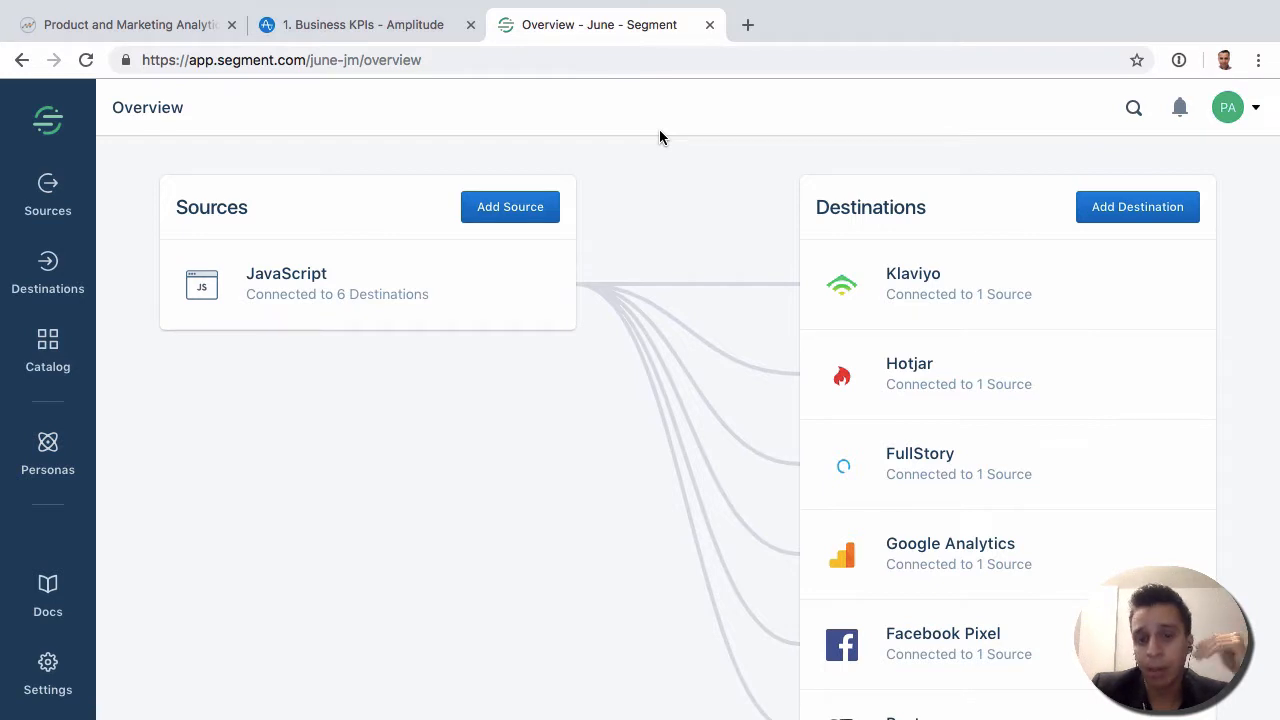
mouse_move(1018, 480)
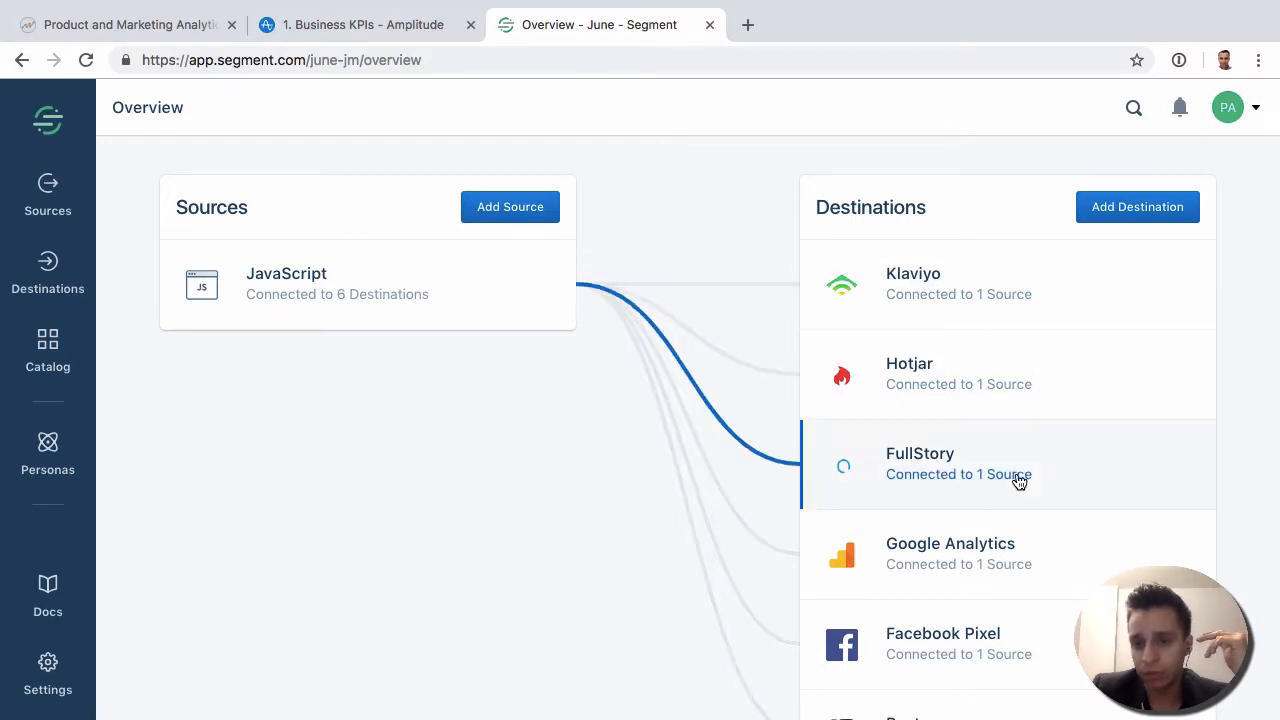
mouse_move(923, 384)
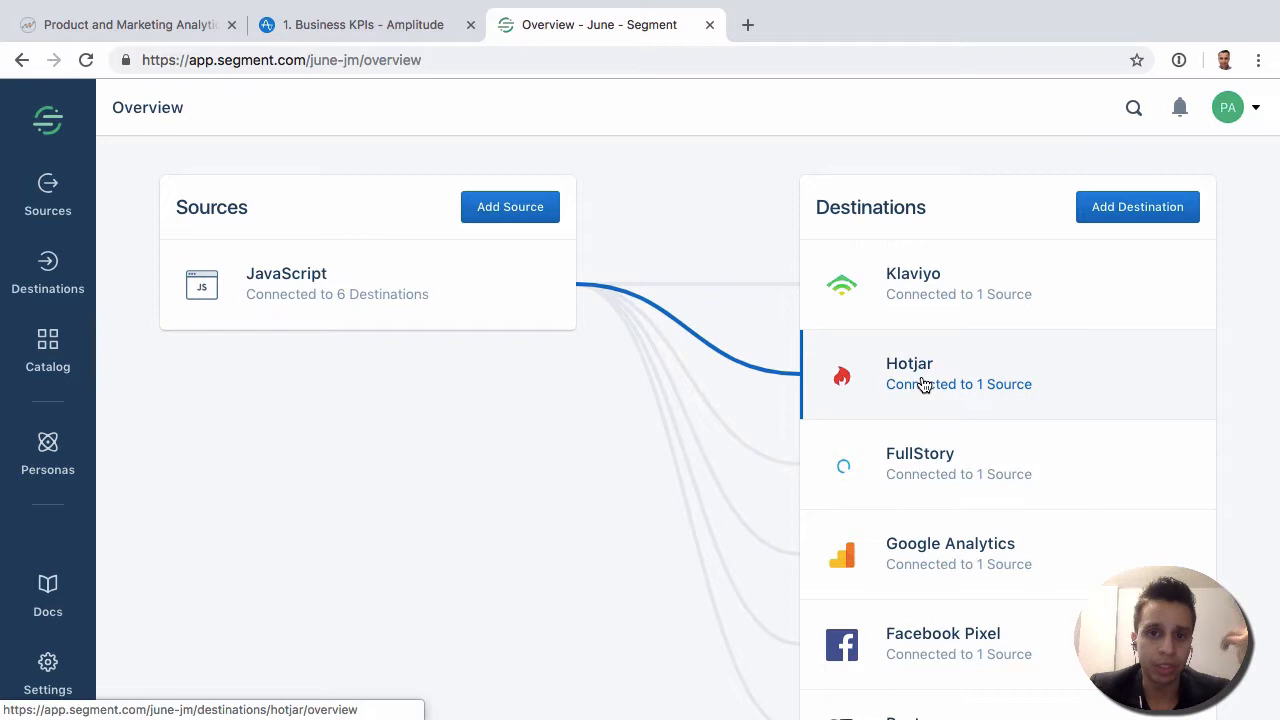
mouse_move(684, 226)
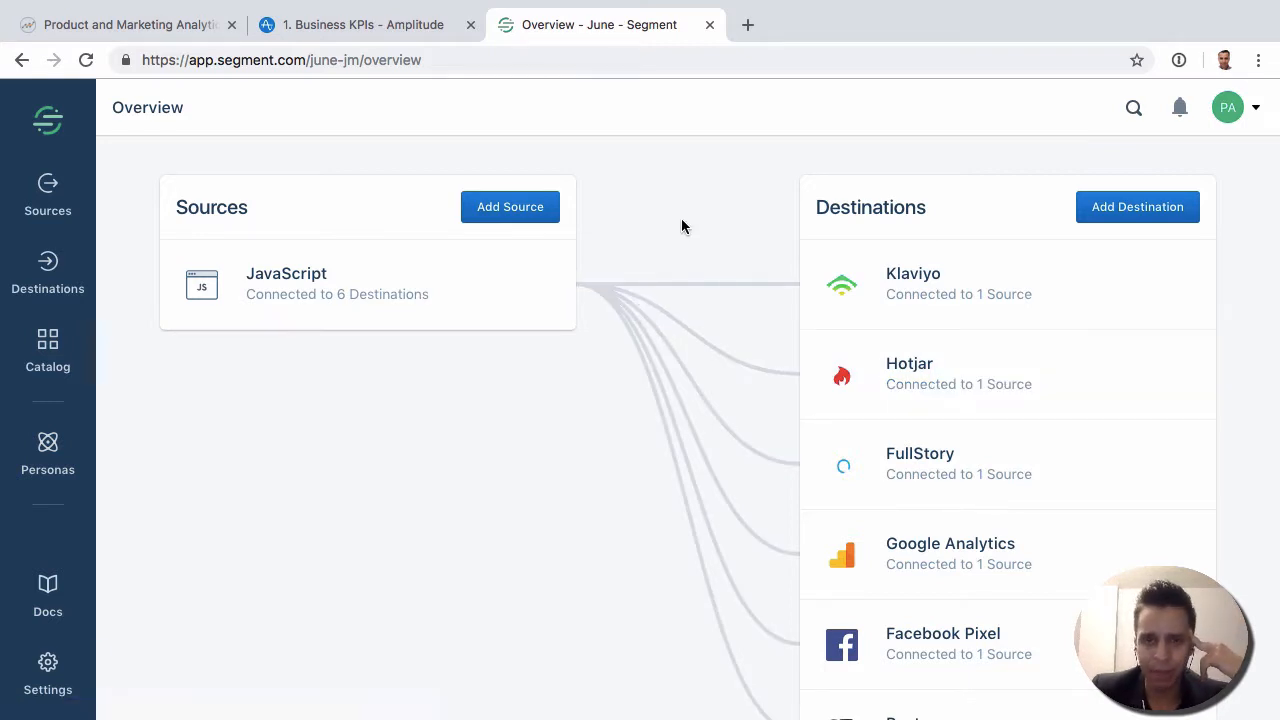
mouse_move(595, 146)
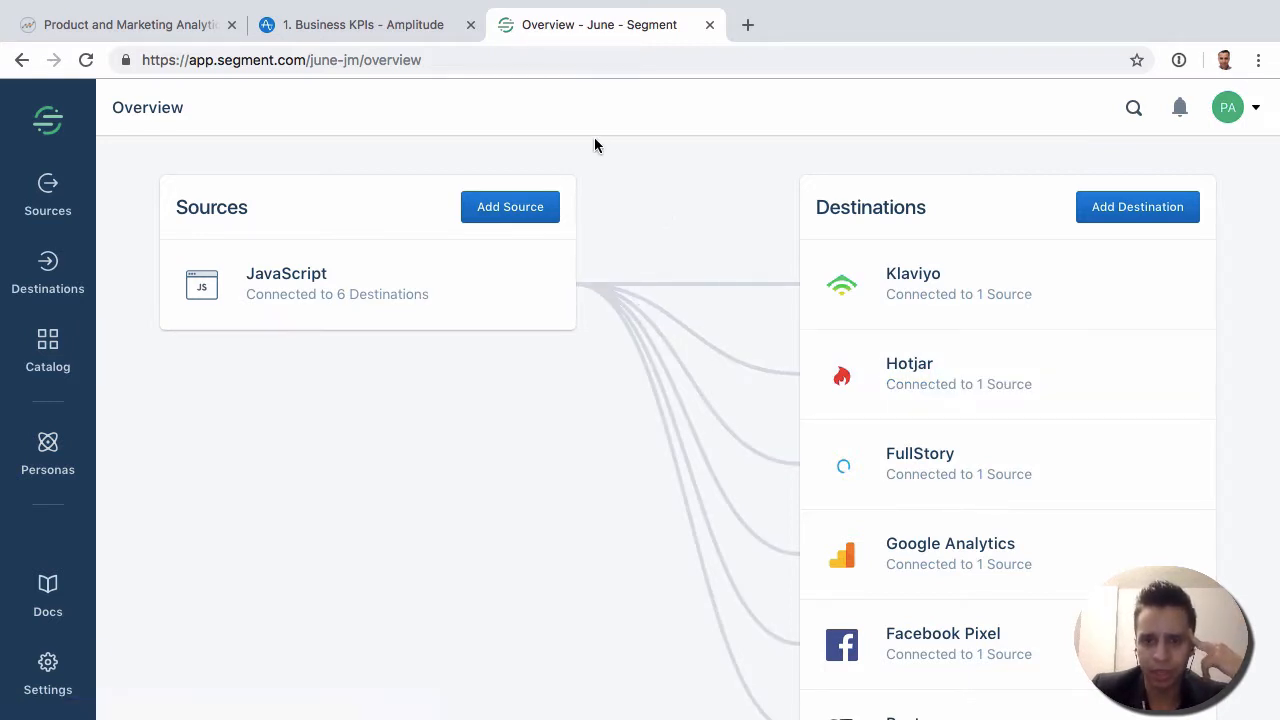
mouse_move(592, 190)
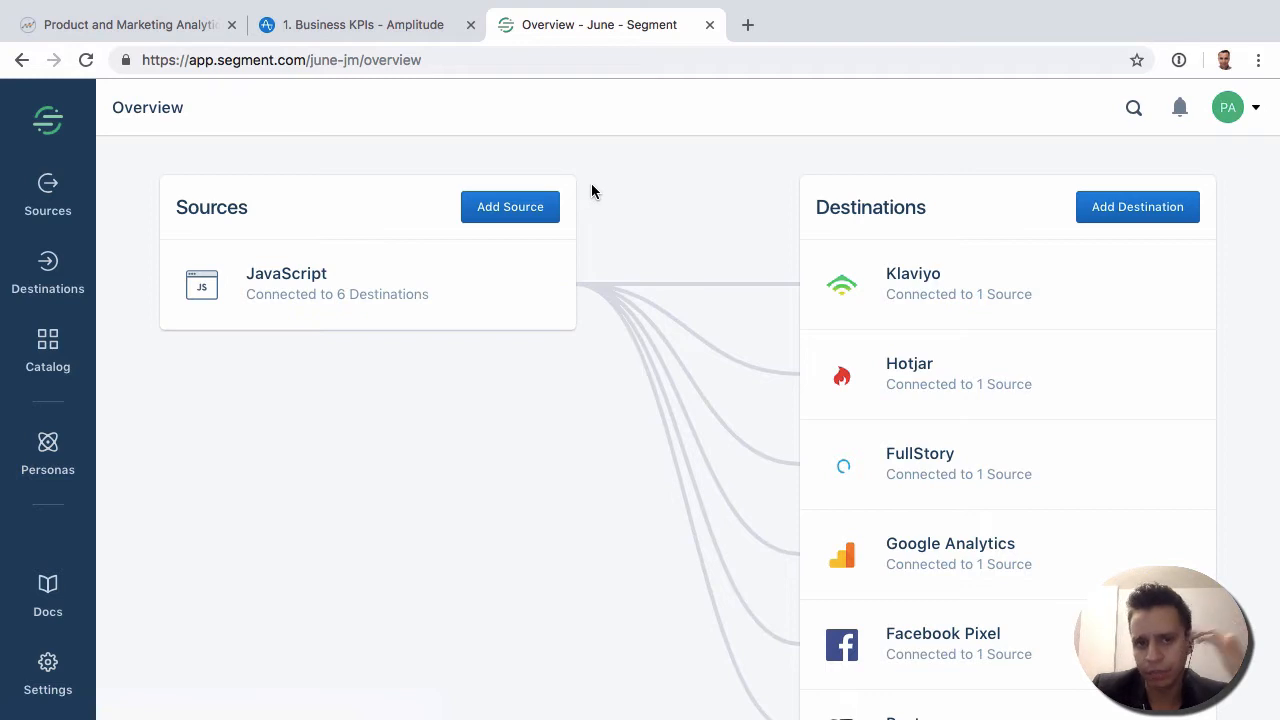
mouse_move(703, 130)
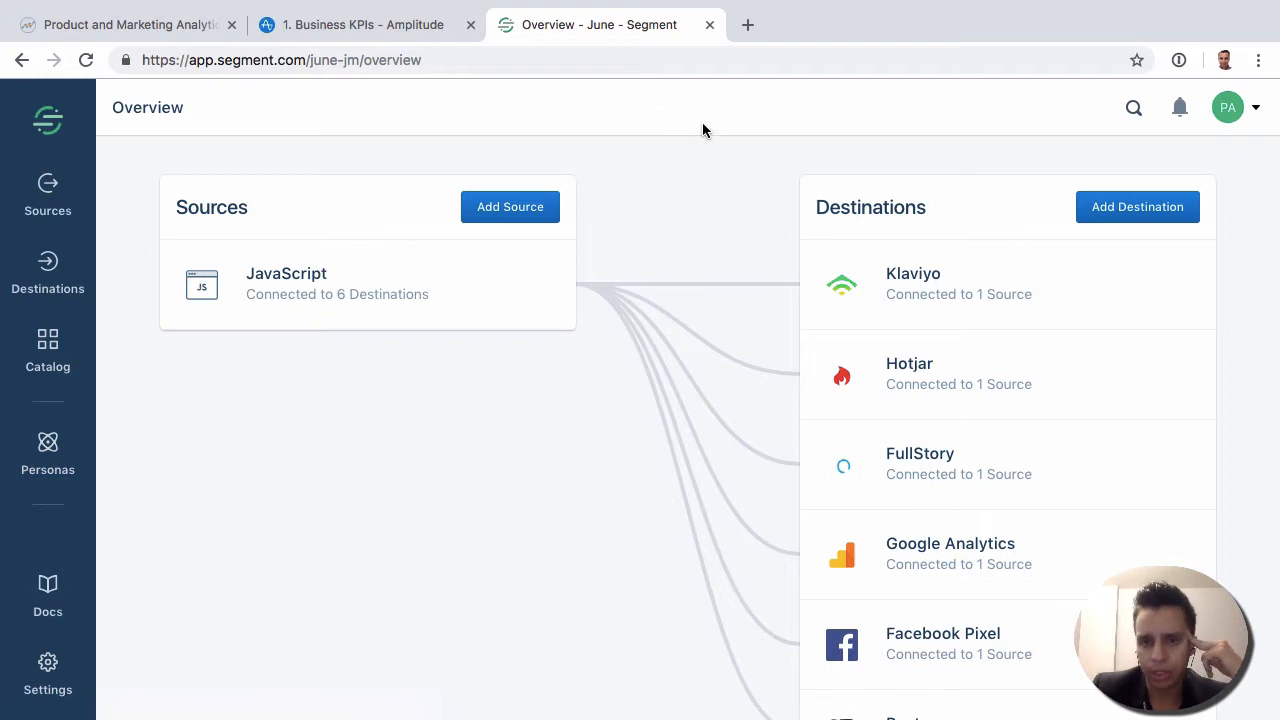
mouse_move(850, 305)
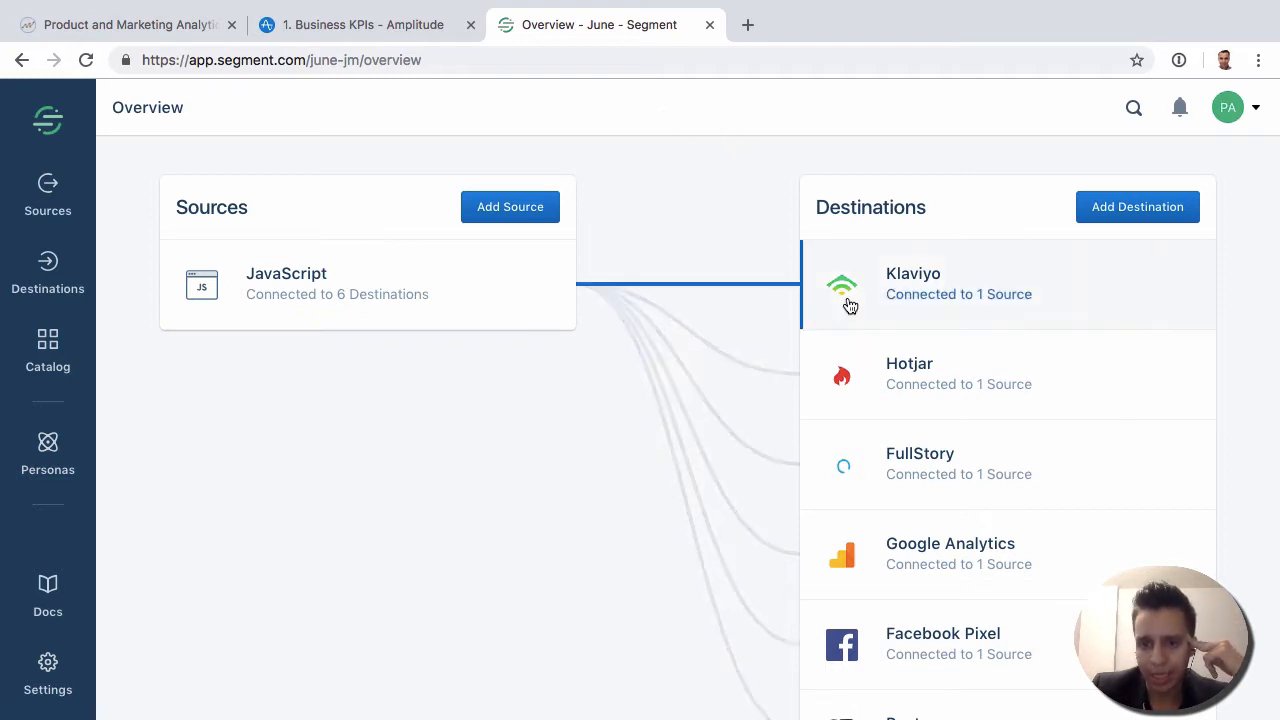
mouse_move(910, 300)
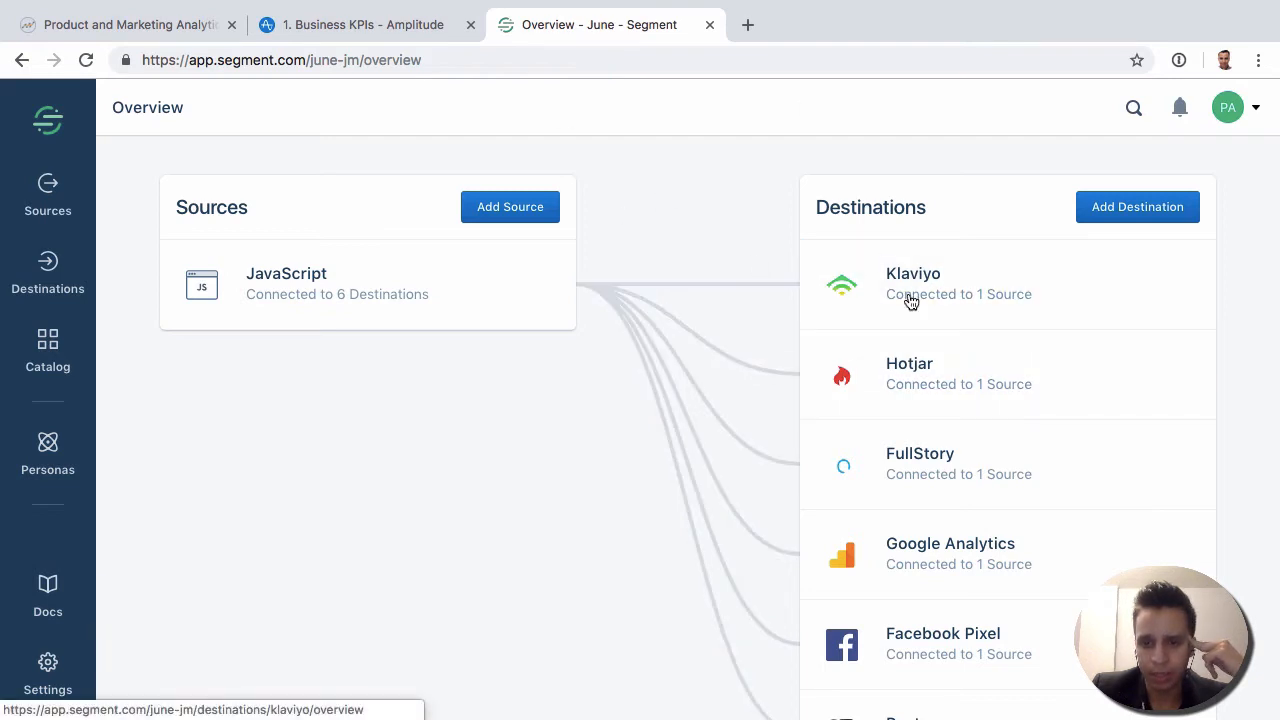
mouse_move(643, 204)
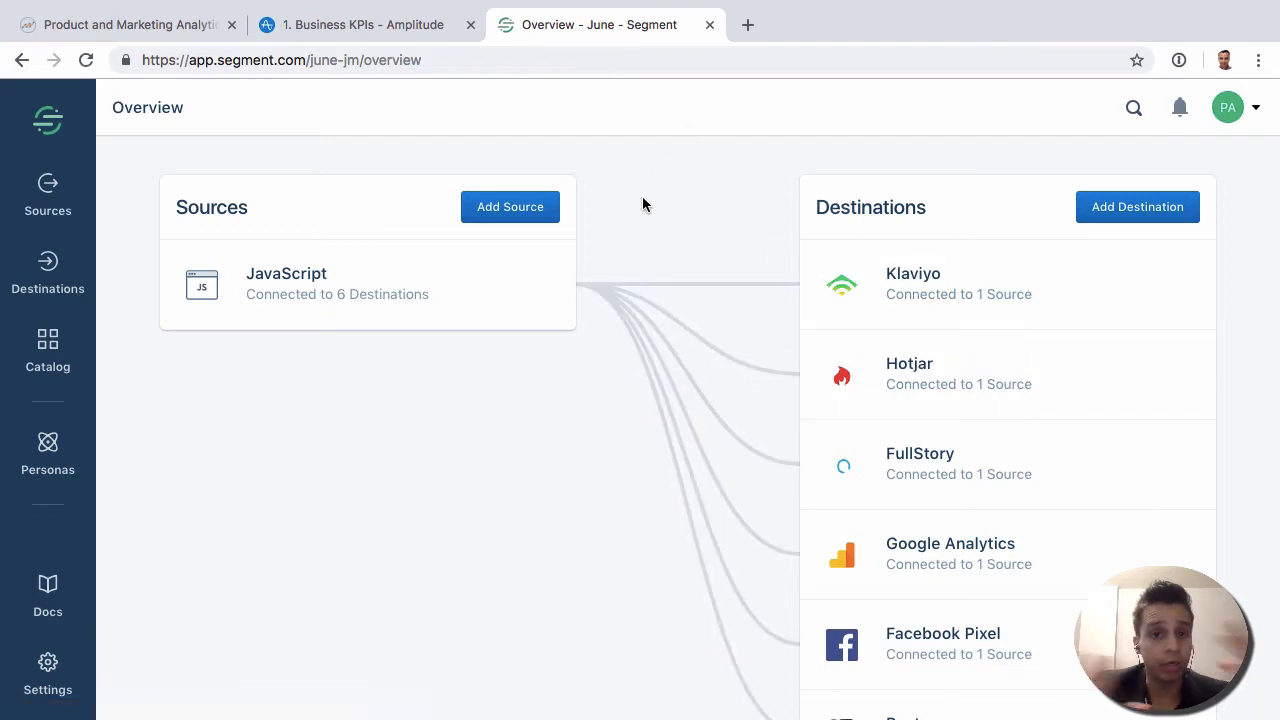